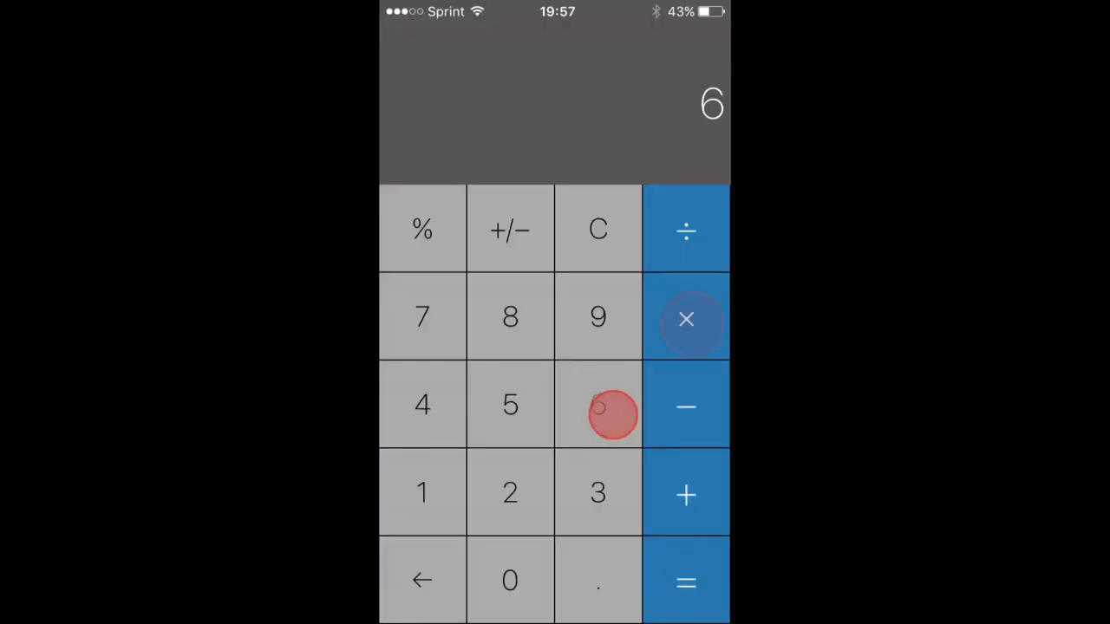
# Clear the calculator display and enter 99 toward the passcode.
pyautogui.click(597, 231)
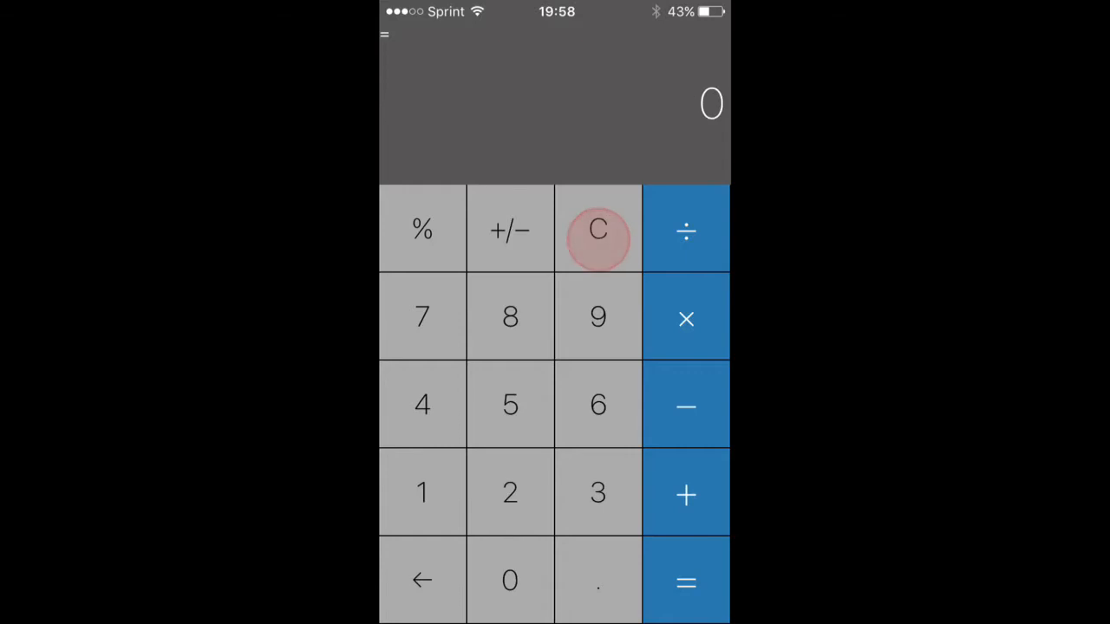
pyautogui.click(597, 318)
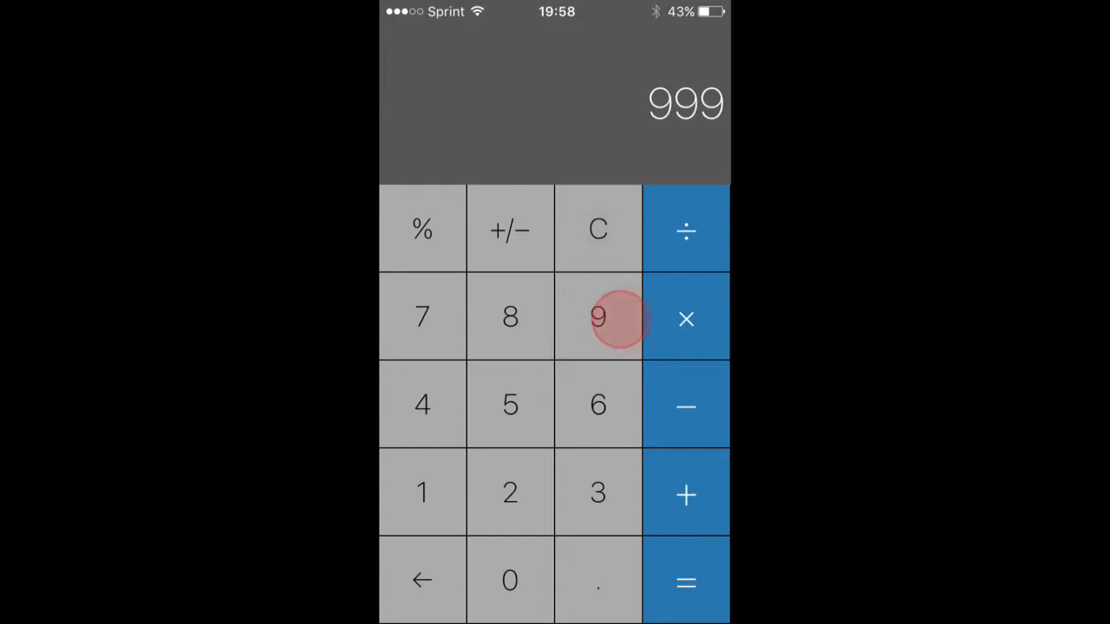
pyautogui.click(598, 317)
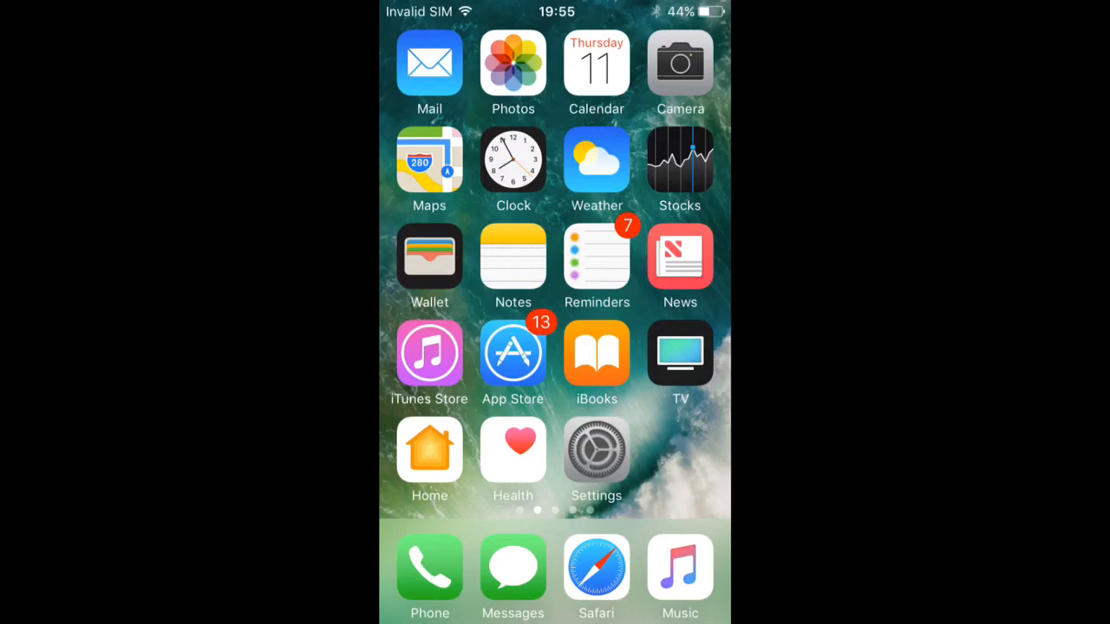
# Launch the App Store and bring up the 'hicalculator' search results.
pyautogui.click(512, 354)
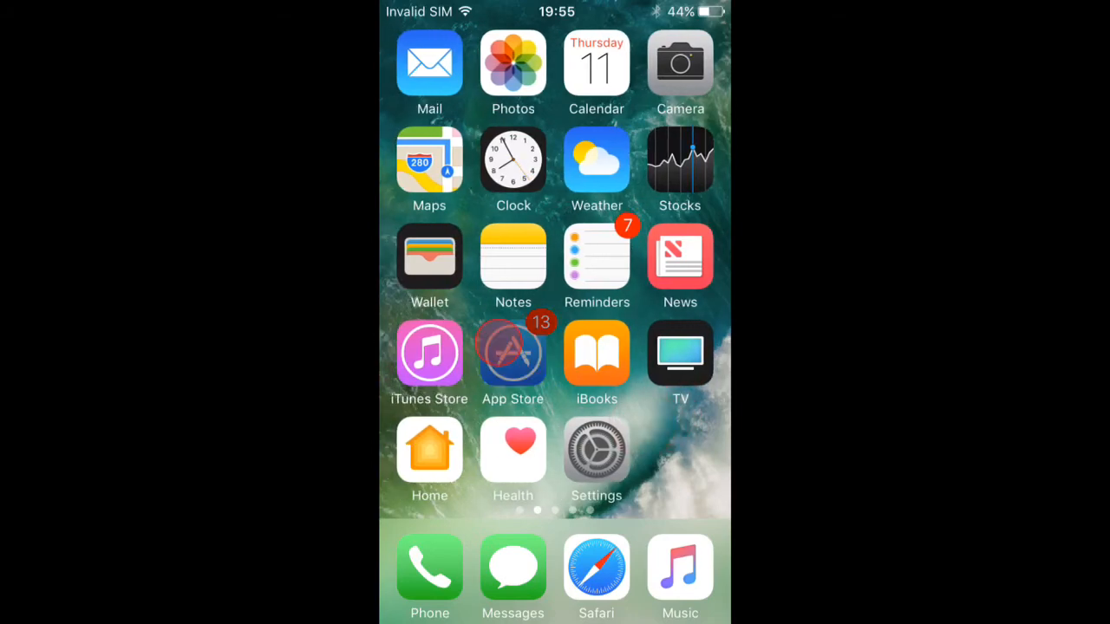
pyautogui.click(512, 354)
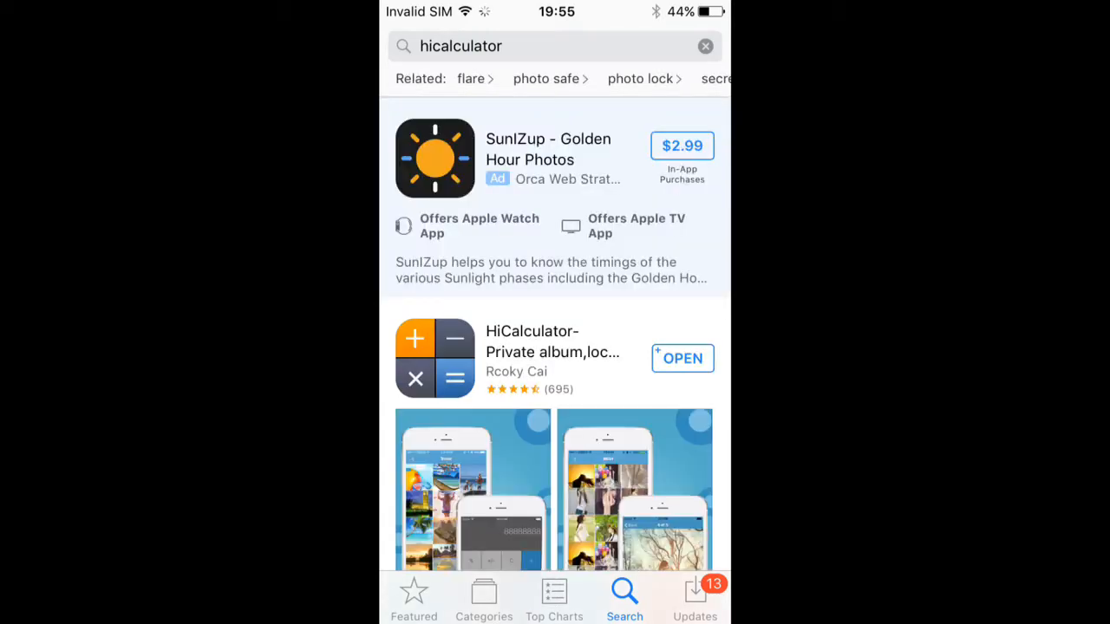
# Scroll through HiCalculator's product page, then return to the home screen.
pyautogui.scroll(-3)
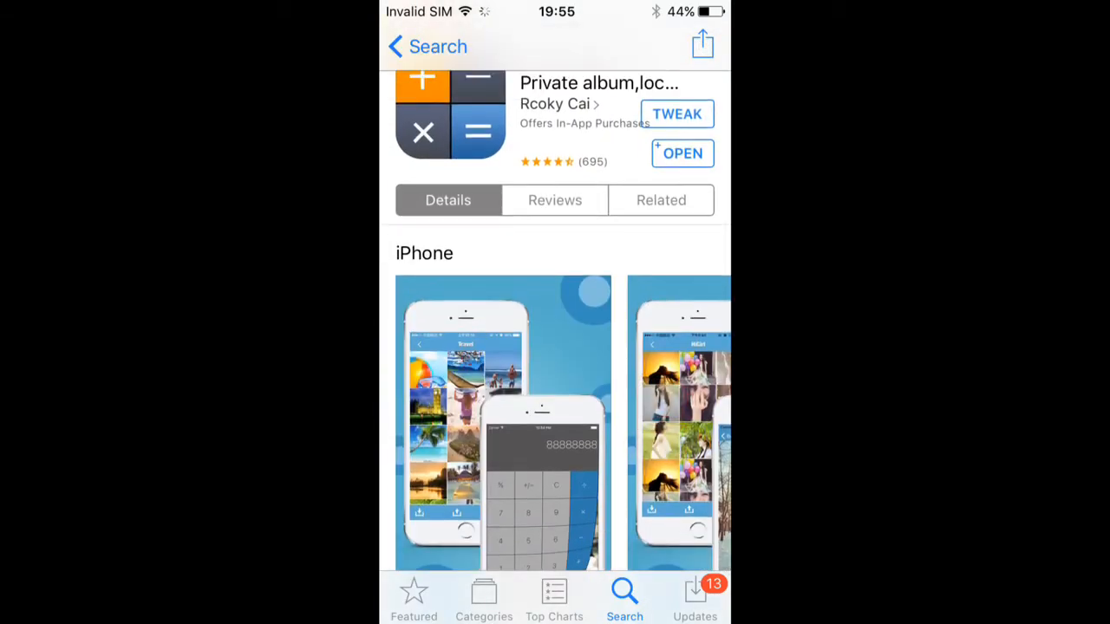
pyautogui.press('home')
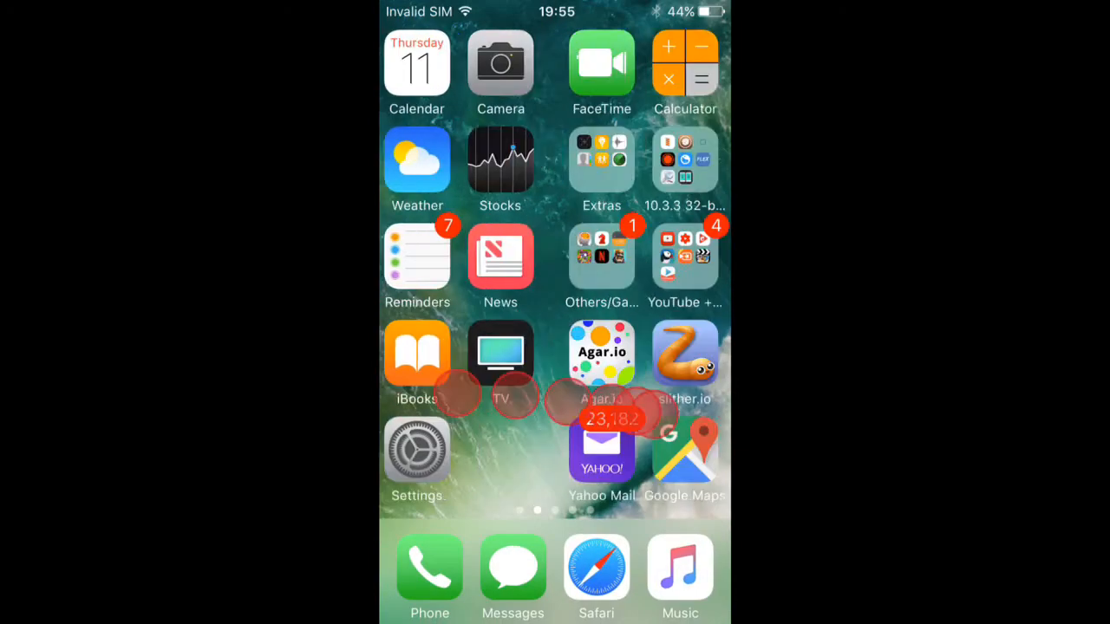
# Launch the Calculator disguise and enter the nines passcode to reach the hidden vault.
pyautogui.click(684, 62)
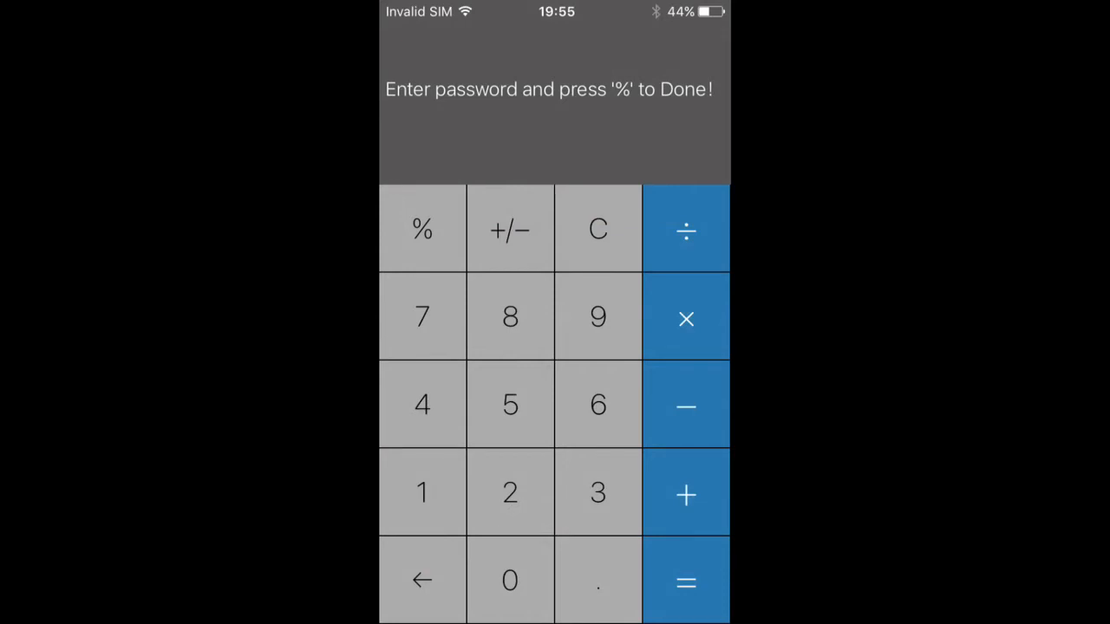
pyautogui.click(597, 318)
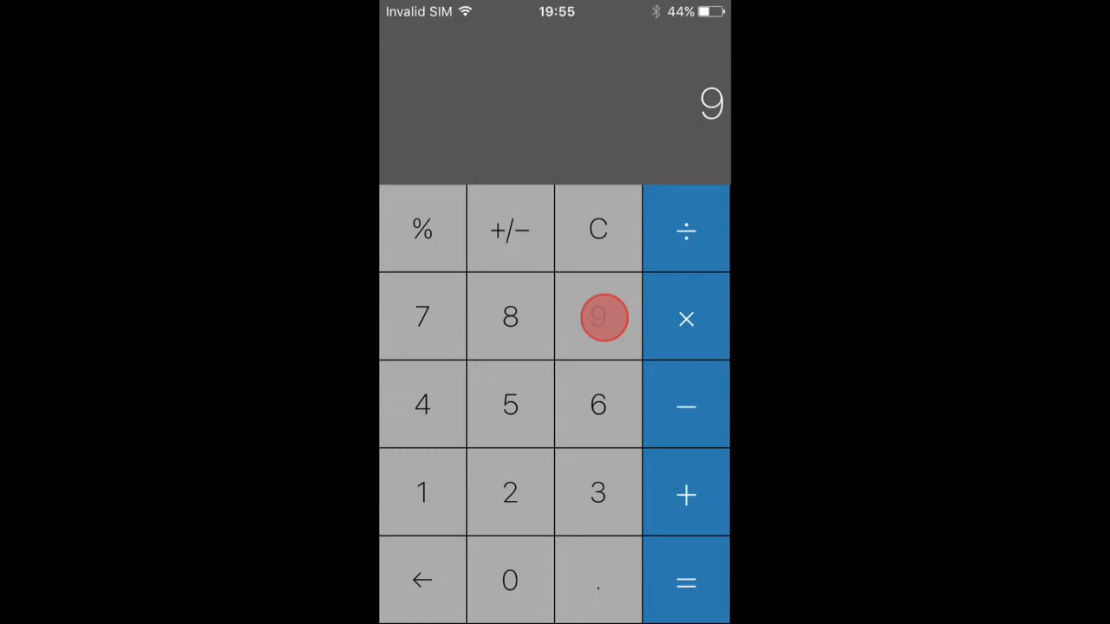
pyautogui.click(598, 317)
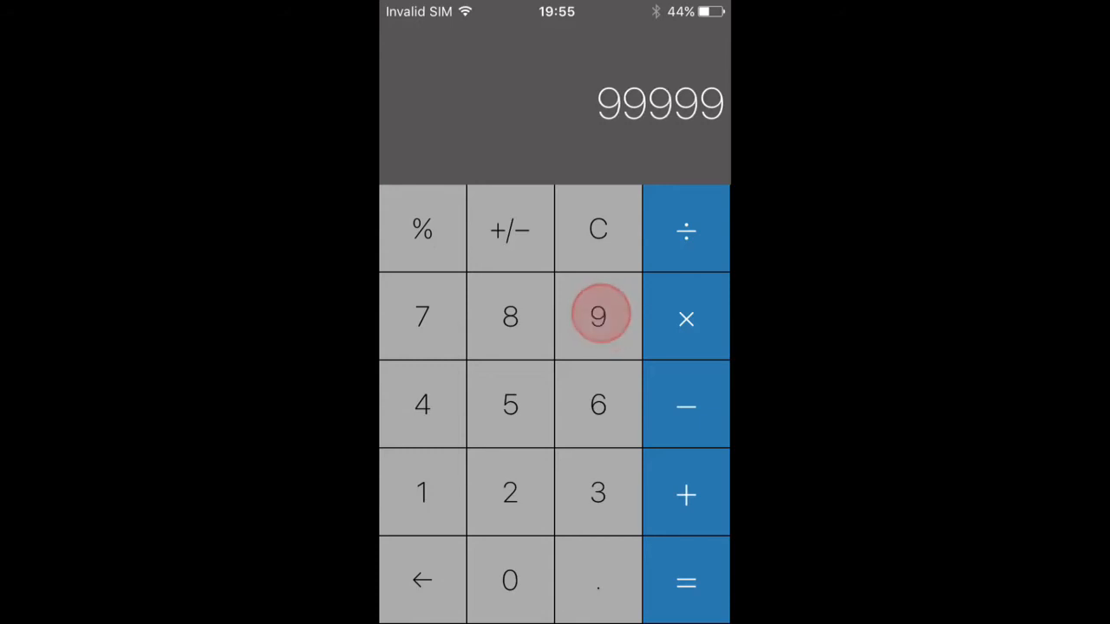
pyautogui.click(598, 317)
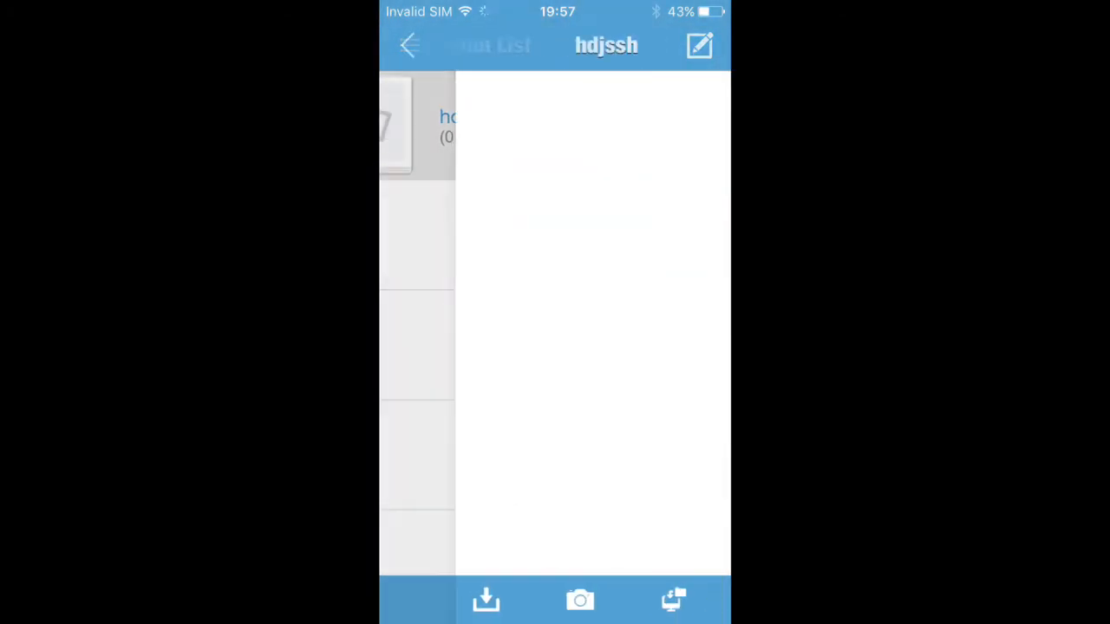
# View and dismiss the import-from-computer instructions, then open the Photos picker for hdjssh.
pyautogui.click(580, 600)
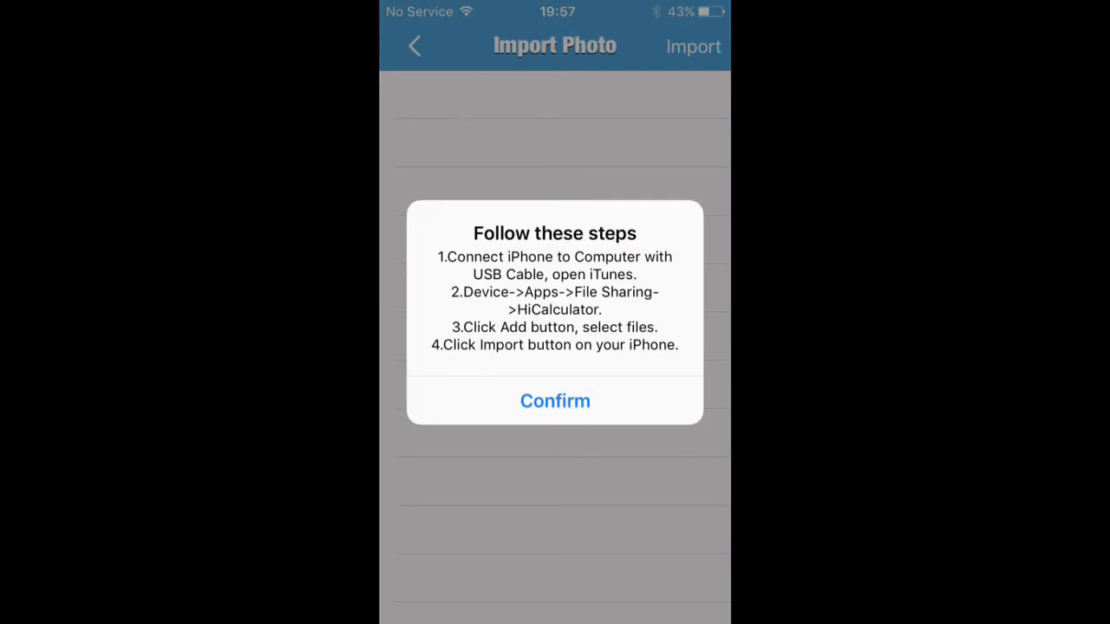
pyautogui.click(555, 400)
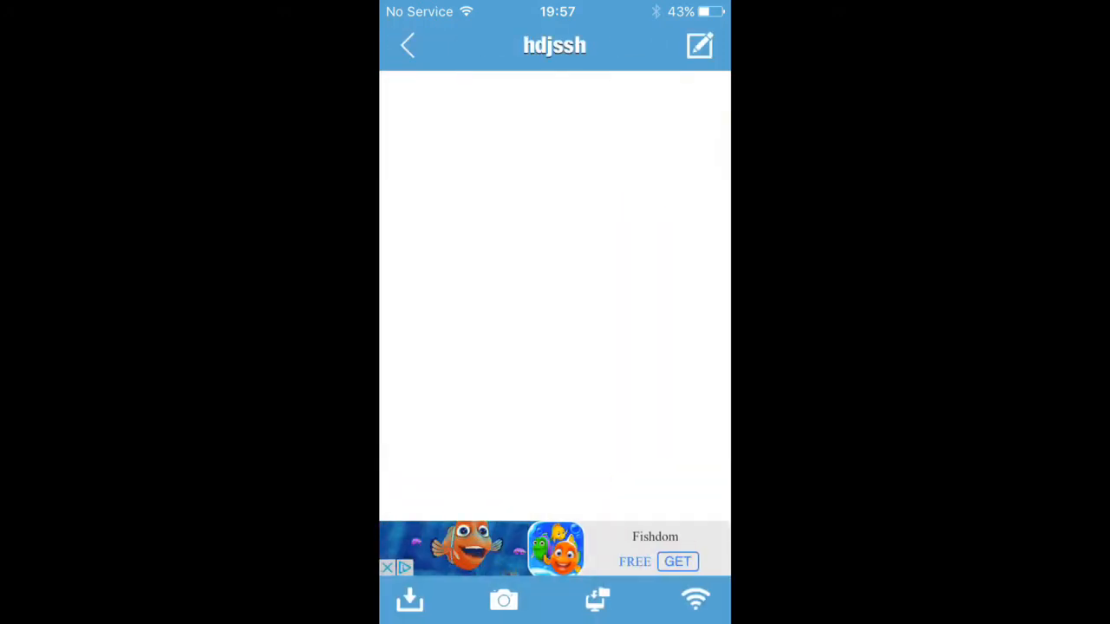
pyautogui.click(704, 412)
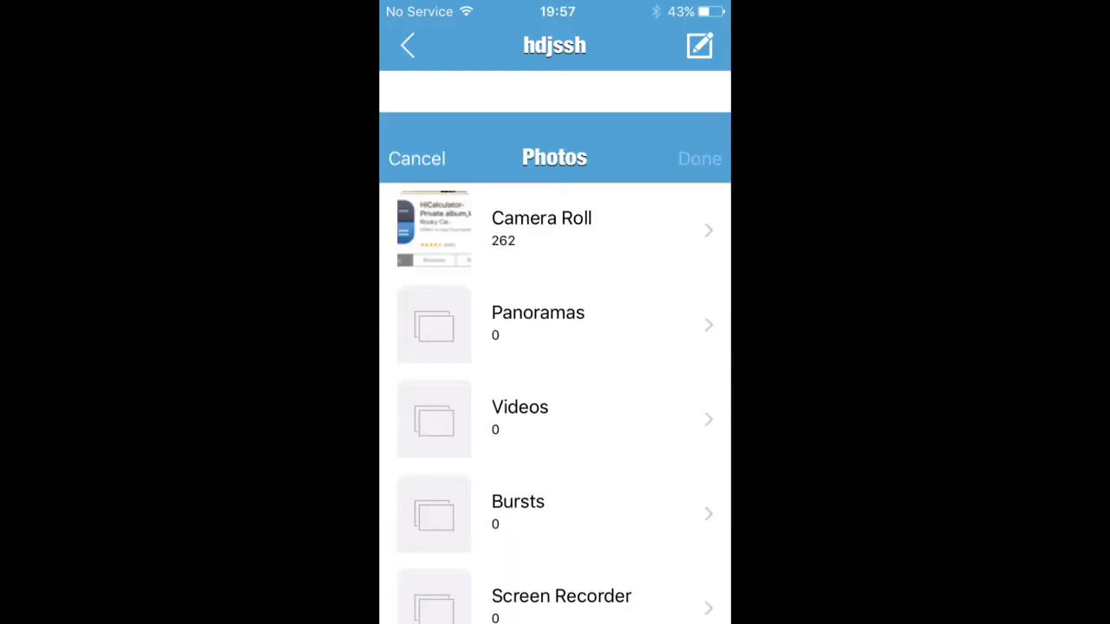
# Open the Camera Roll album to choose photos.
pyautogui.click(416, 158)
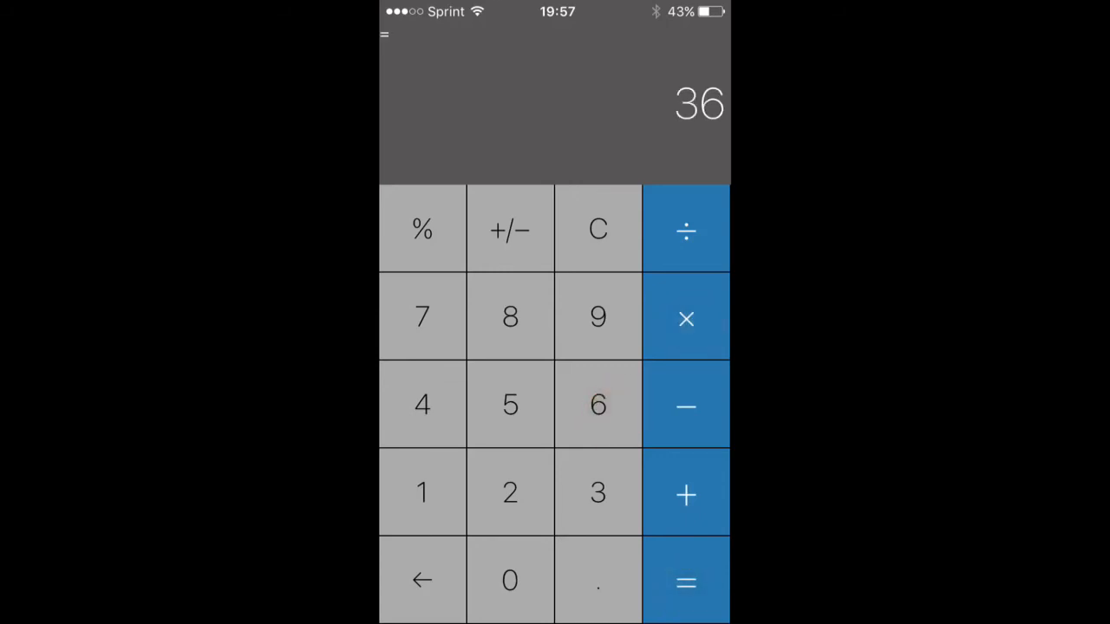
# Tap the 9 key repeatedly so the display reads 9999.
pyautogui.click(597, 229)
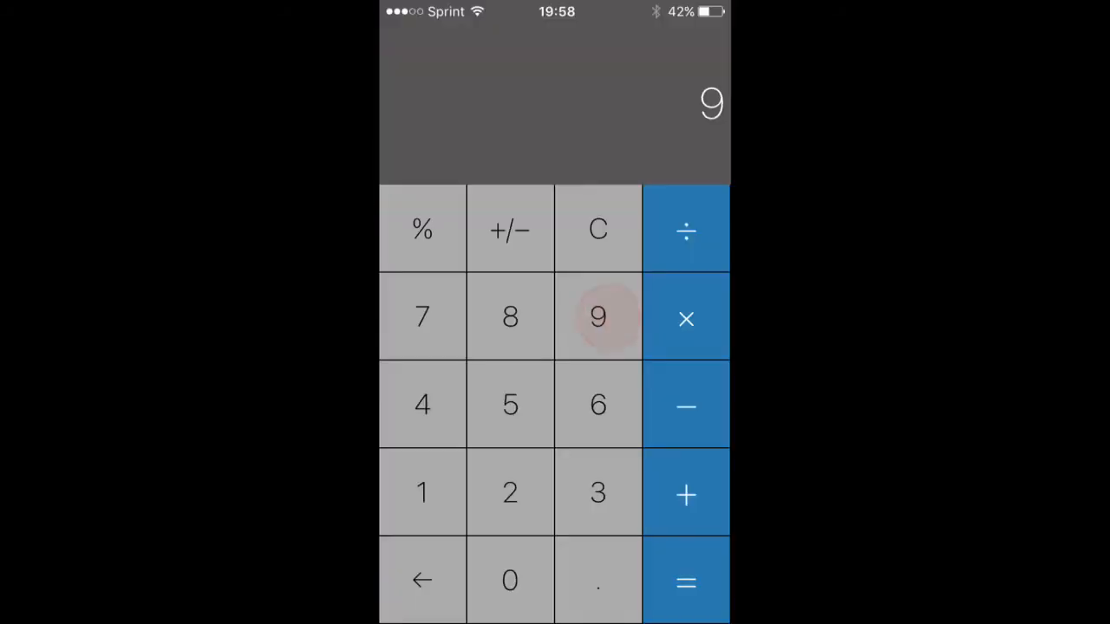
pyautogui.click(597, 317)
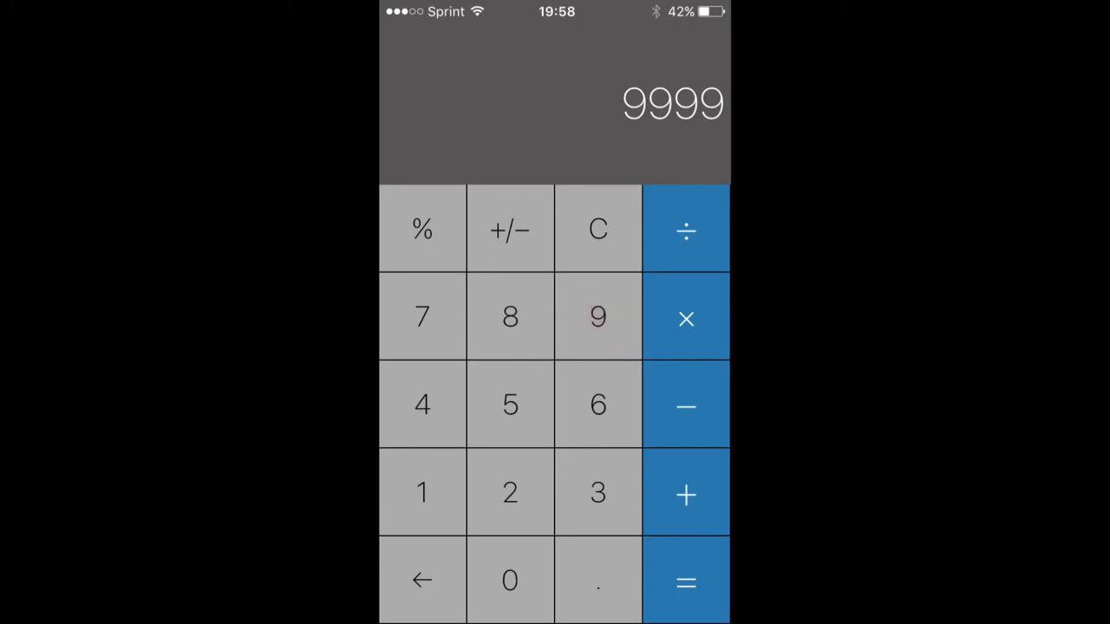